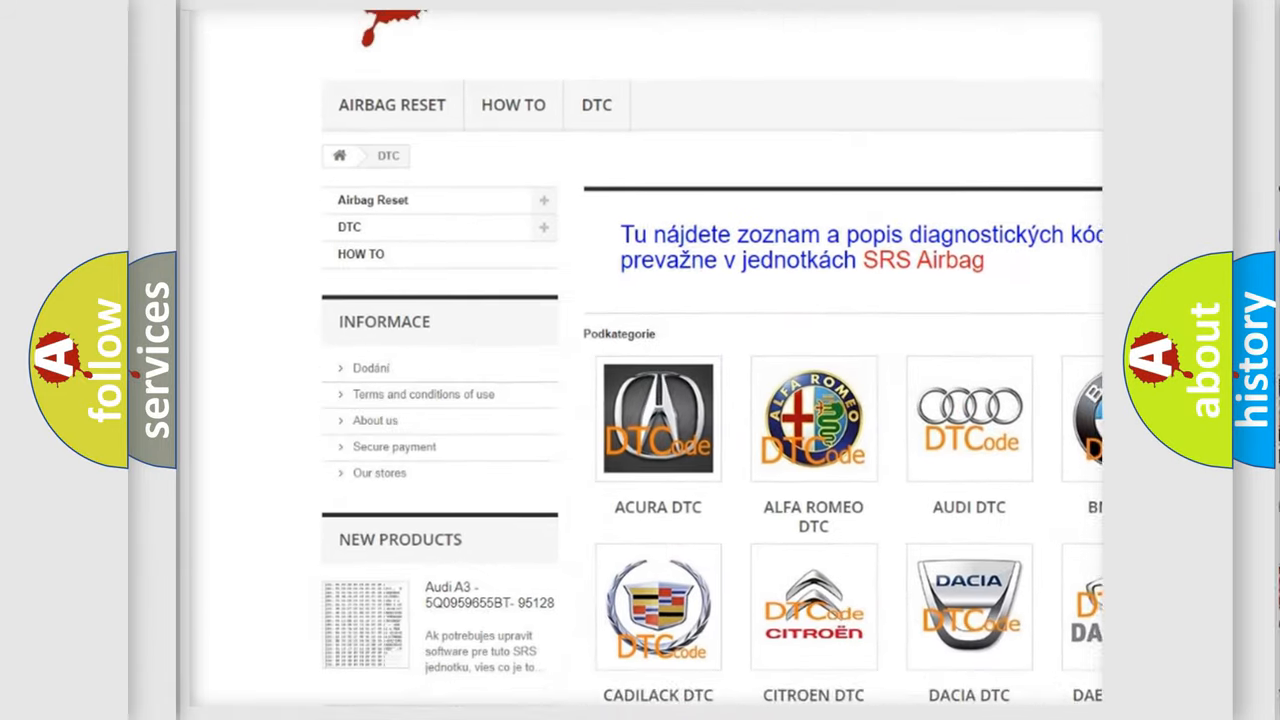
{"action": "scroll", "scroll_direction": "down", "scroll_amount": 3}
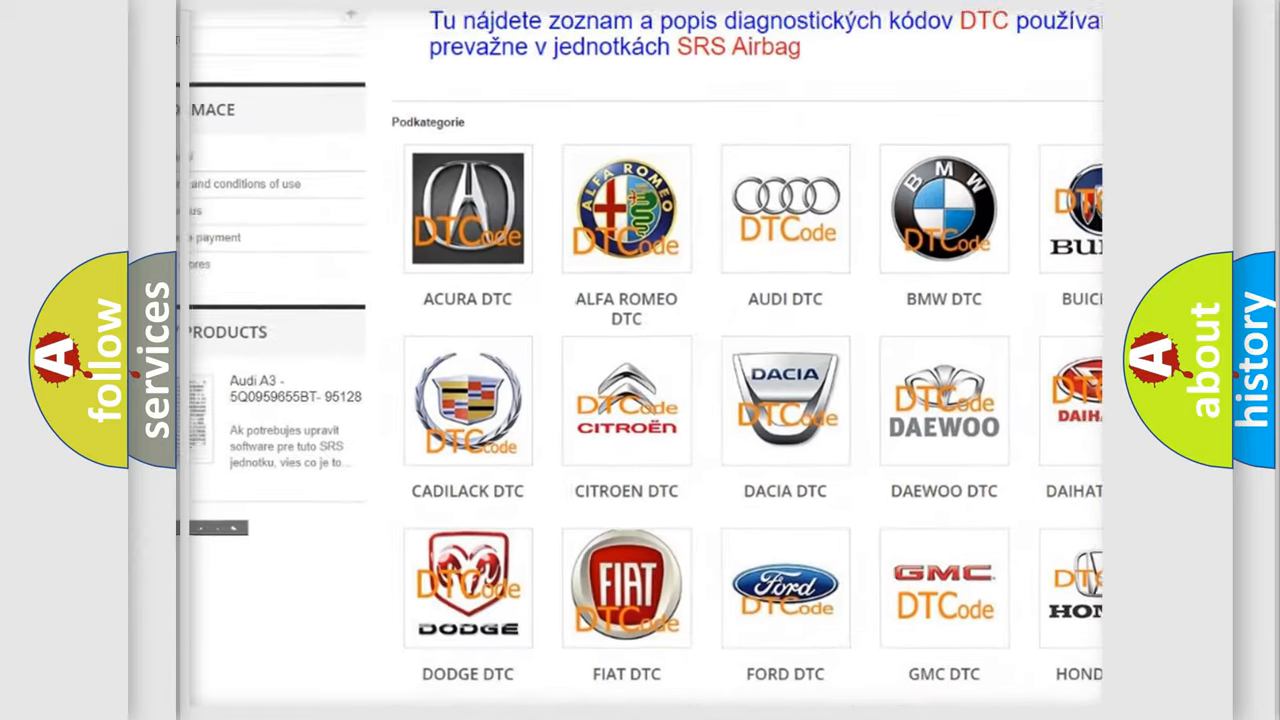